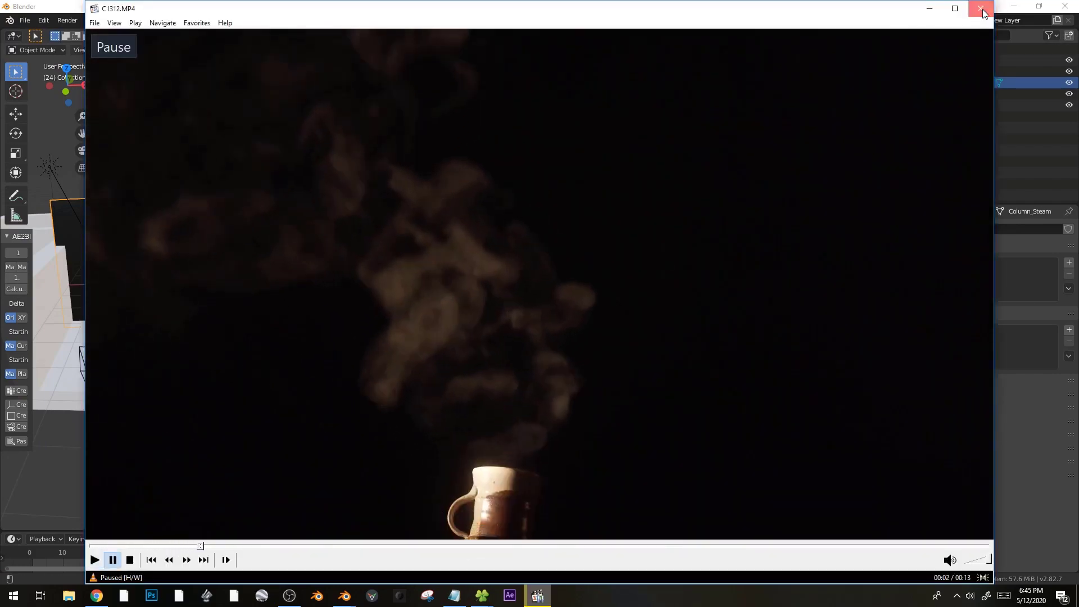
Step: Close the steam reference video player to return to the Blender slate scene
{"action": "left_click", "coordinate": [982, 8]}
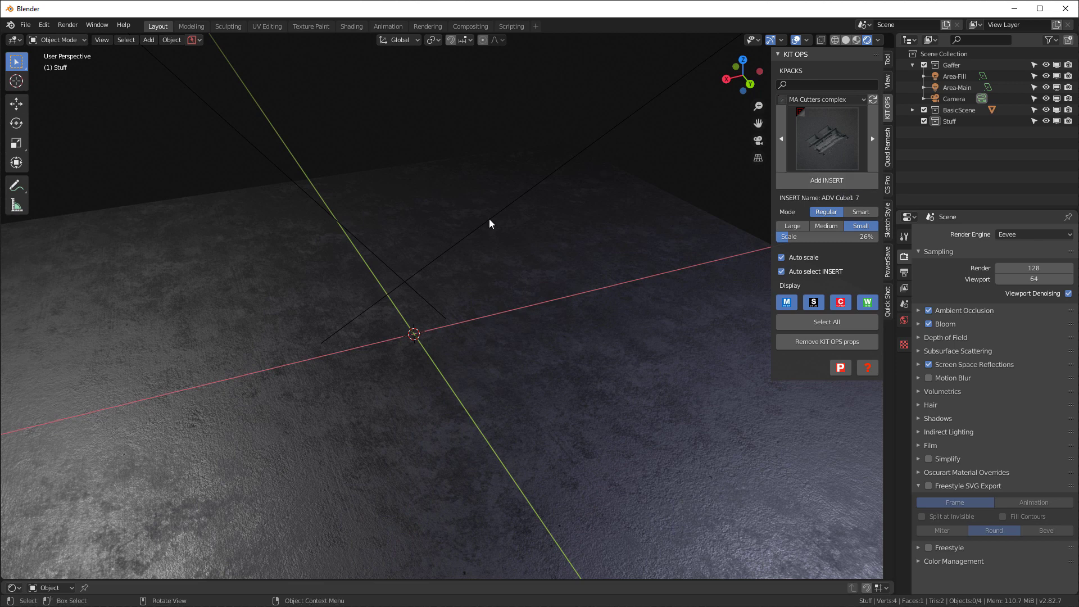
{"action": "mouse_move", "coordinate": [469, 199]}
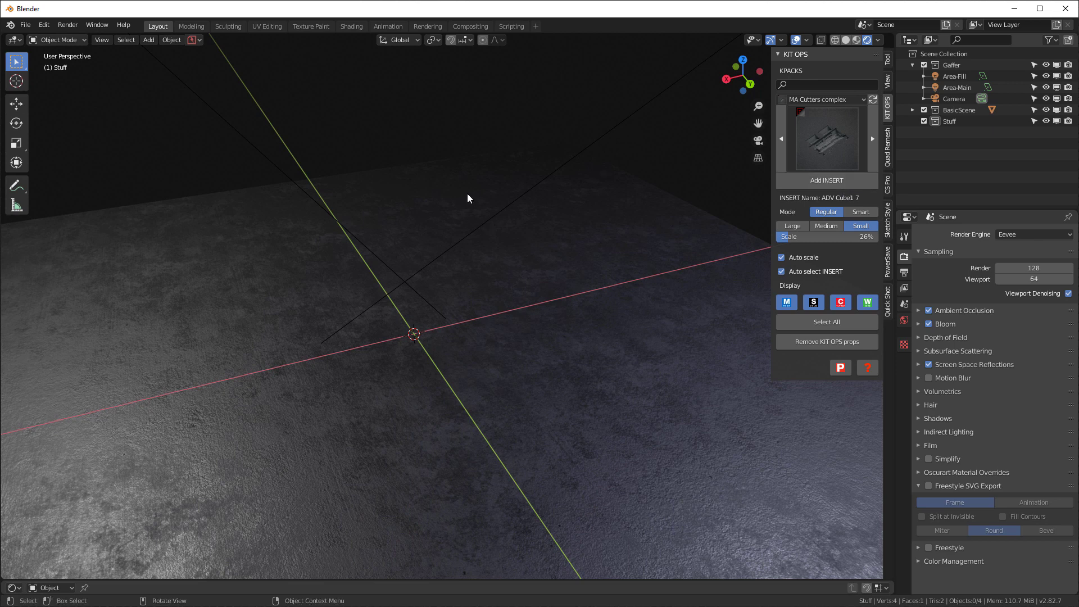
{"action": "mouse_move", "coordinate": [464, 196]}
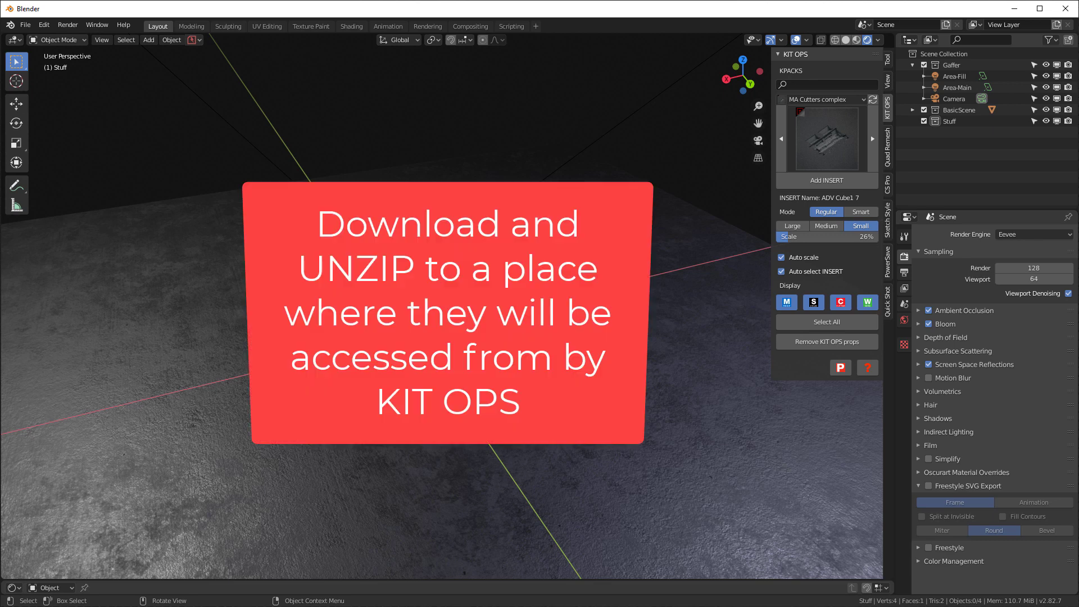
{"action": "mouse_move", "coordinate": [58, 65]}
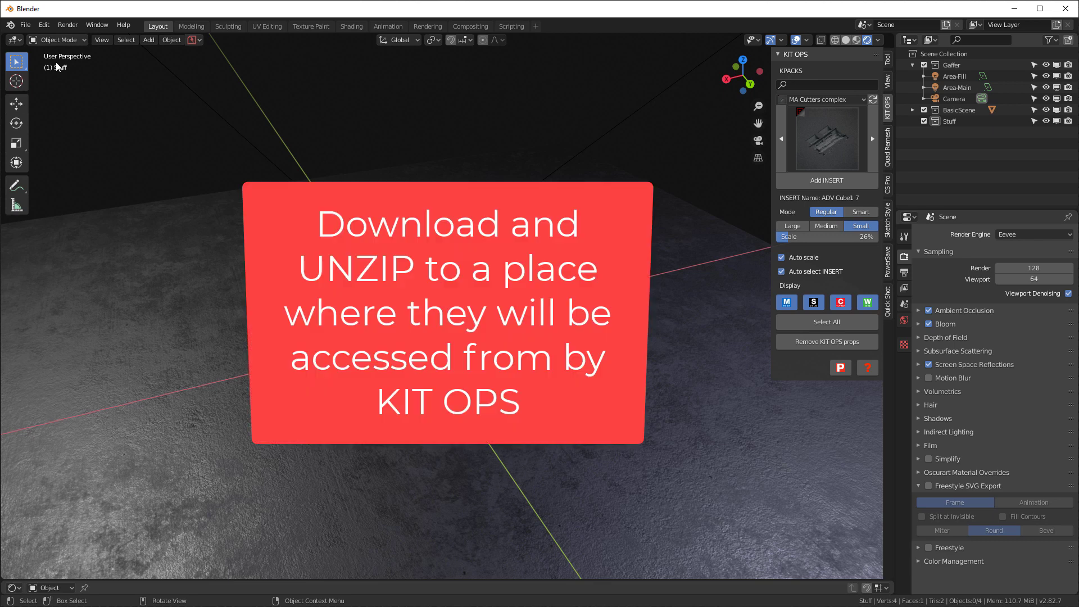
{"action": "left_click", "coordinate": [24, 26]}
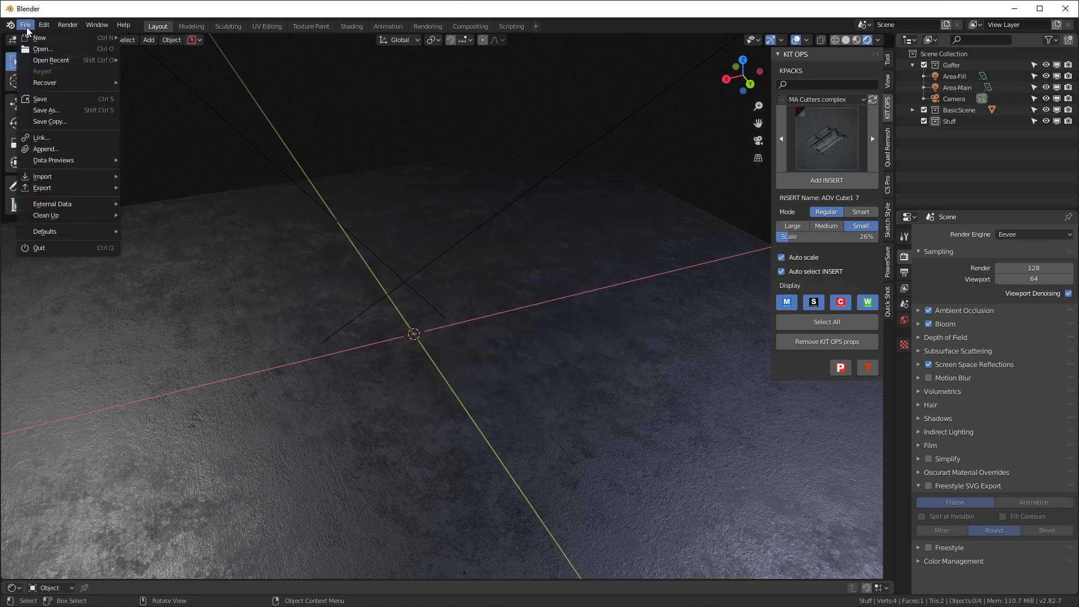
Step: Add an empty path slot under KIT OPS File Paths in Preferences
{"action": "left_click", "coordinate": [43, 25]}
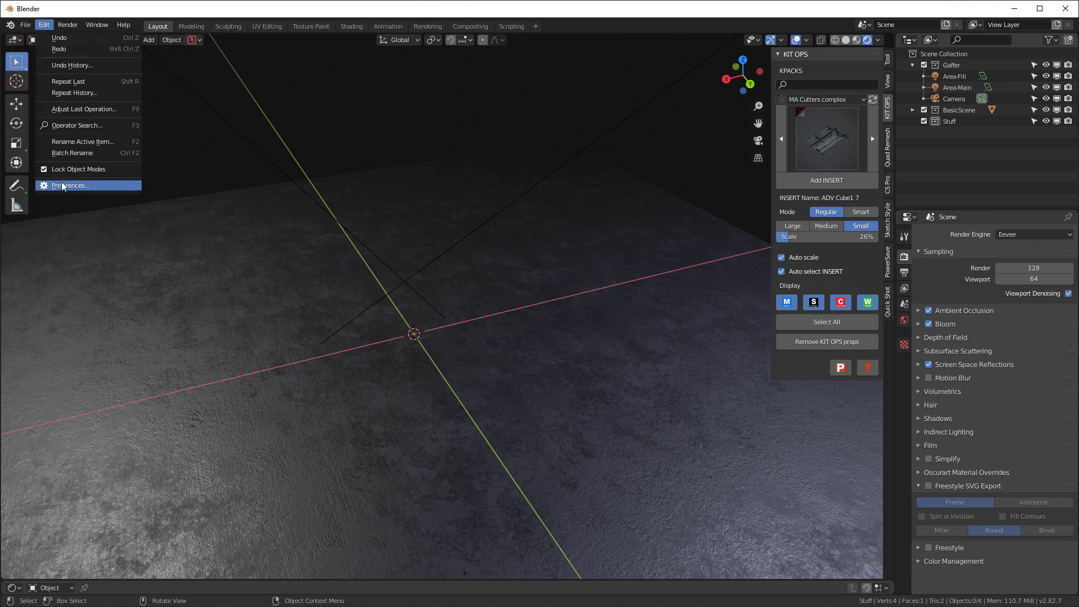
{"action": "left_click", "coordinate": [67, 185]}
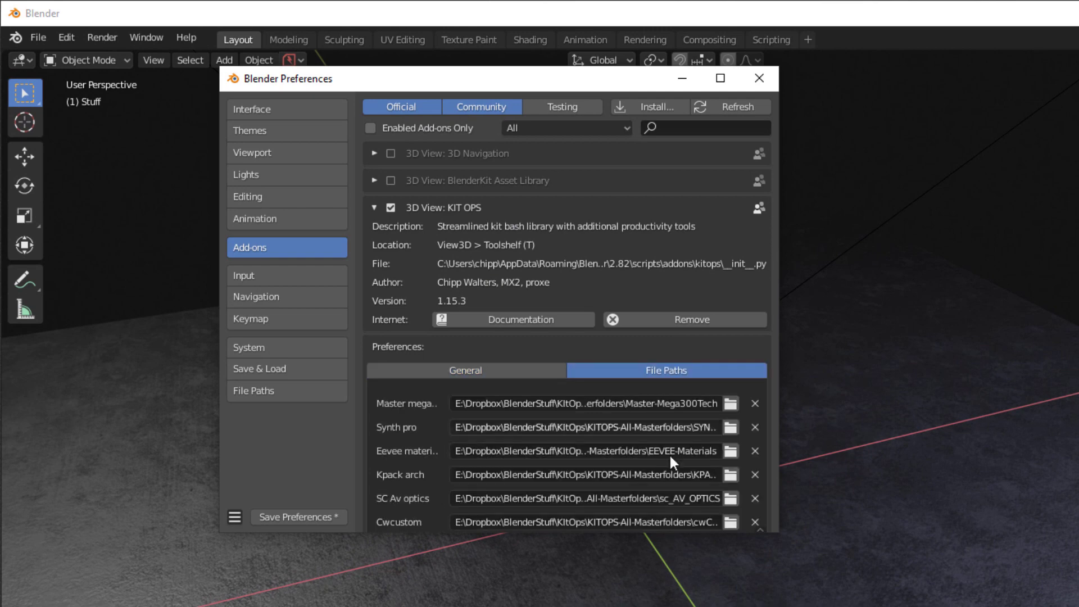
{"action": "scroll", "scroll_direction": "down", "scroll_amount": 3}
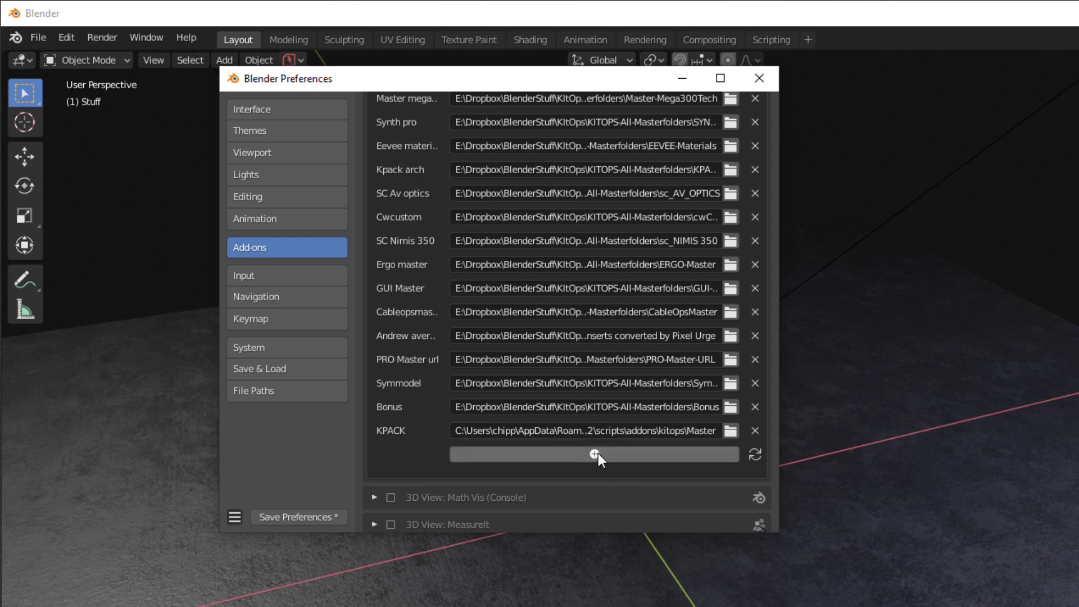
{"action": "left_click", "coordinate": [594, 454]}
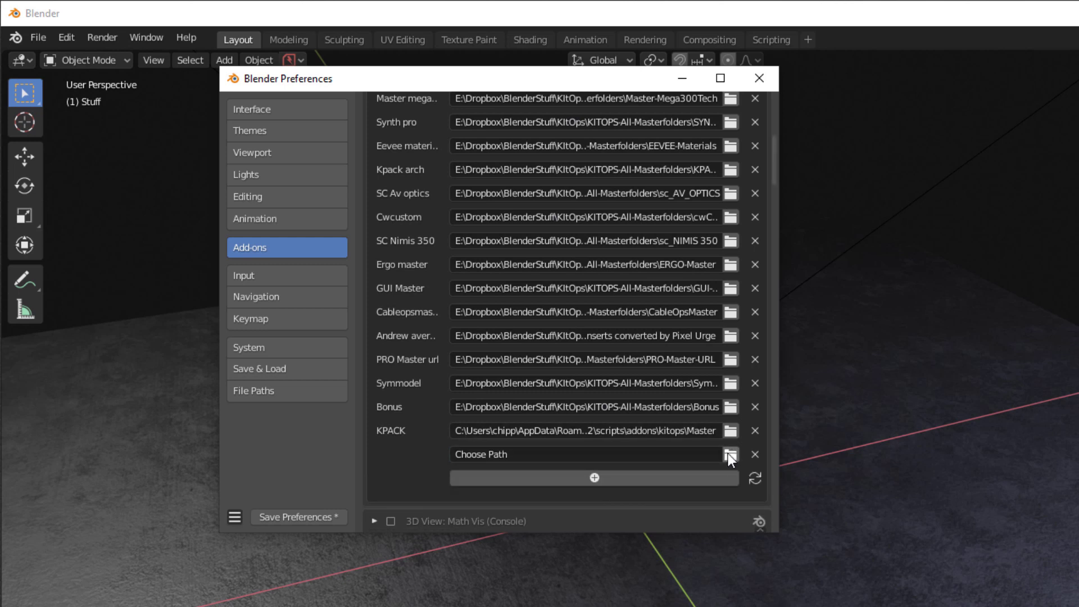
Step: Set the new KIT OPS path to KITOPS-All-Masterfolders\Ian_Steam and accept it
{"action": "left_click", "coordinate": [730, 454]}
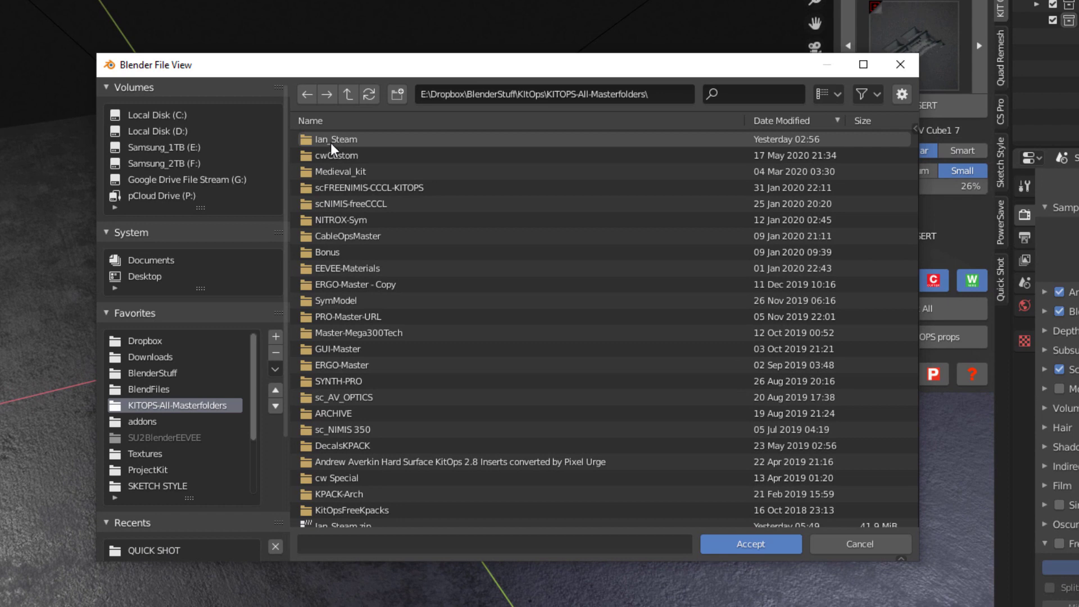
{"action": "double_click", "coordinate": [335, 139]}
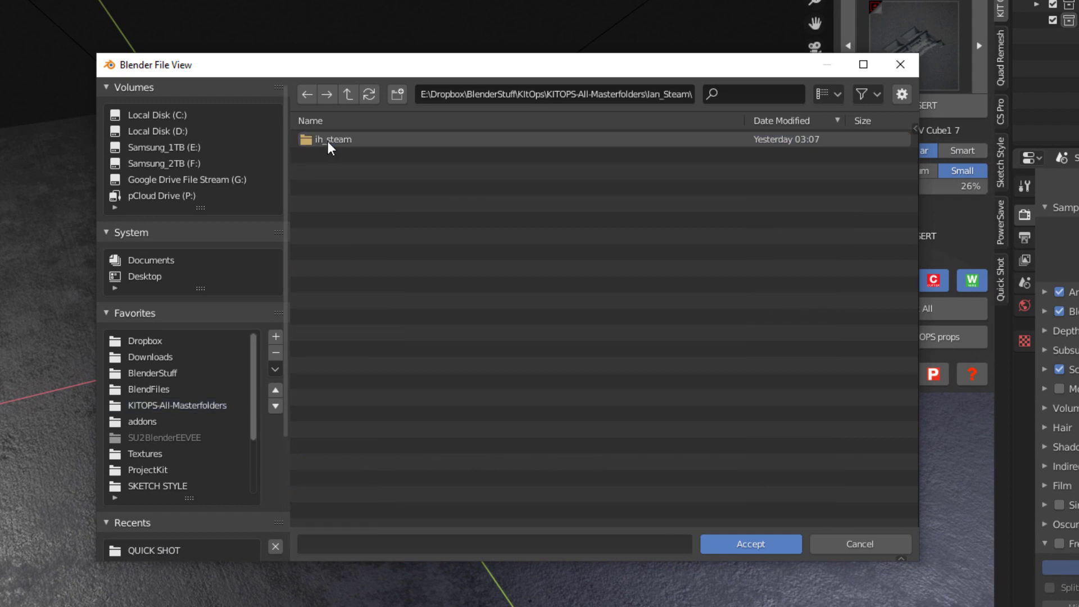
{"action": "double_click", "coordinate": [334, 139]}
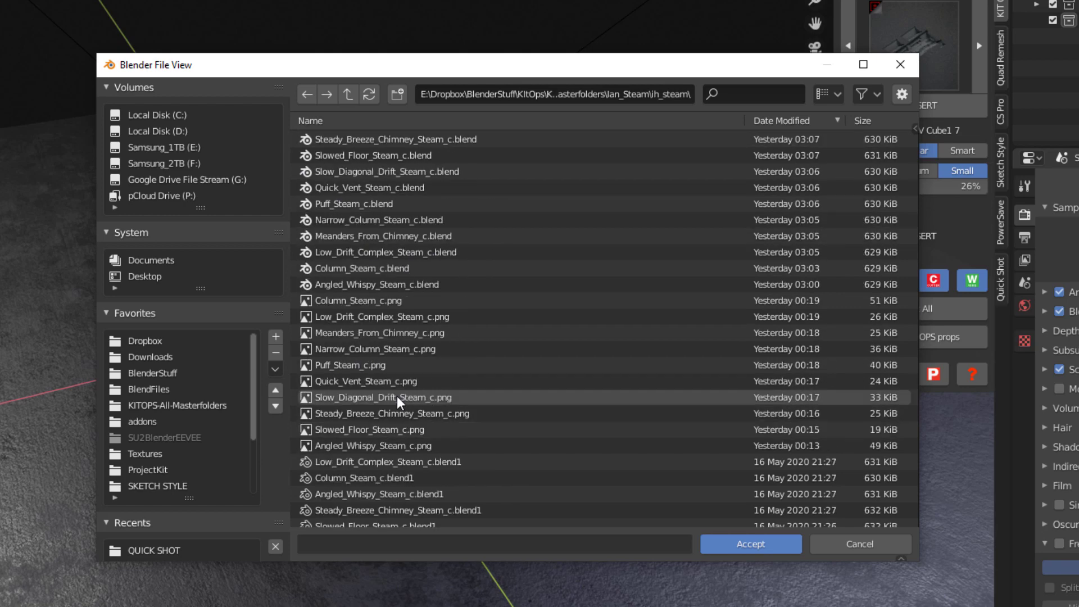
{"action": "left_click", "coordinate": [348, 94]}
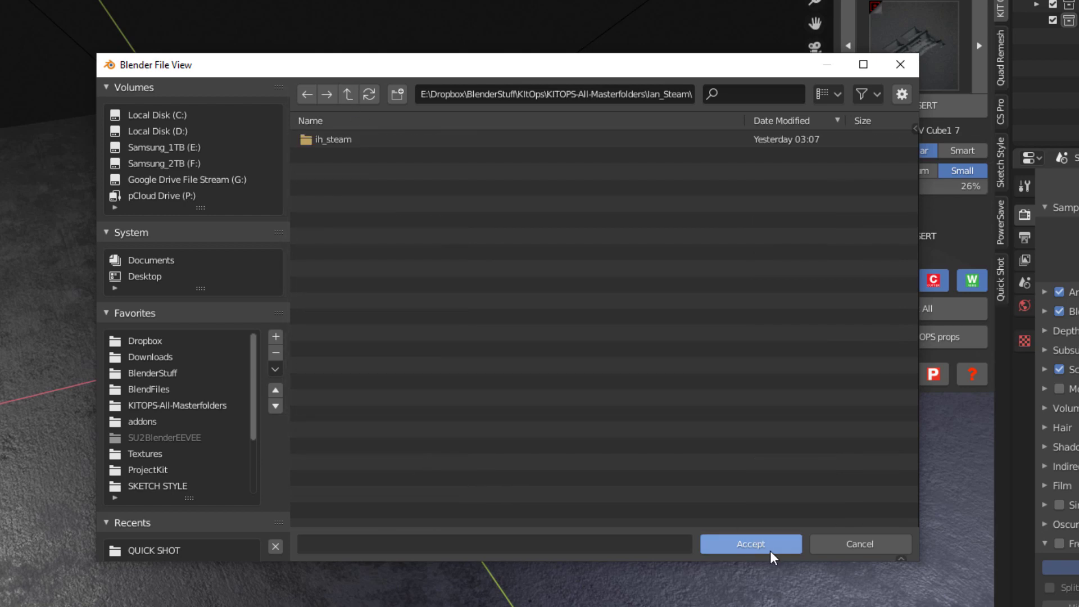
{"action": "left_click", "coordinate": [751, 544]}
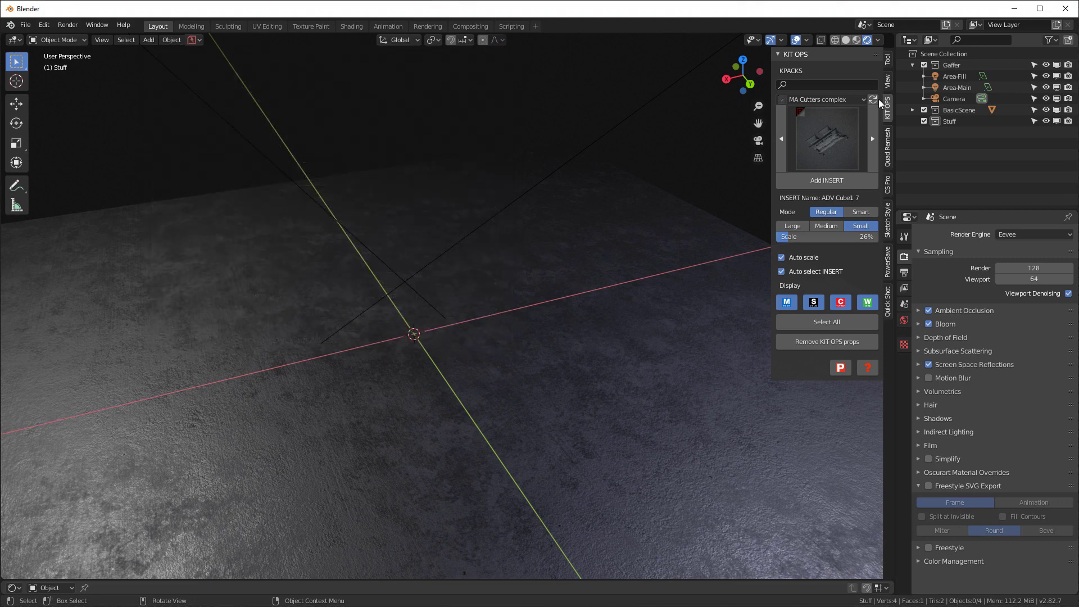
Step: Refresh KPACKS, select the IH Steam pack, and show its insert thumbnail grid
{"action": "left_click", "coordinate": [819, 99]}
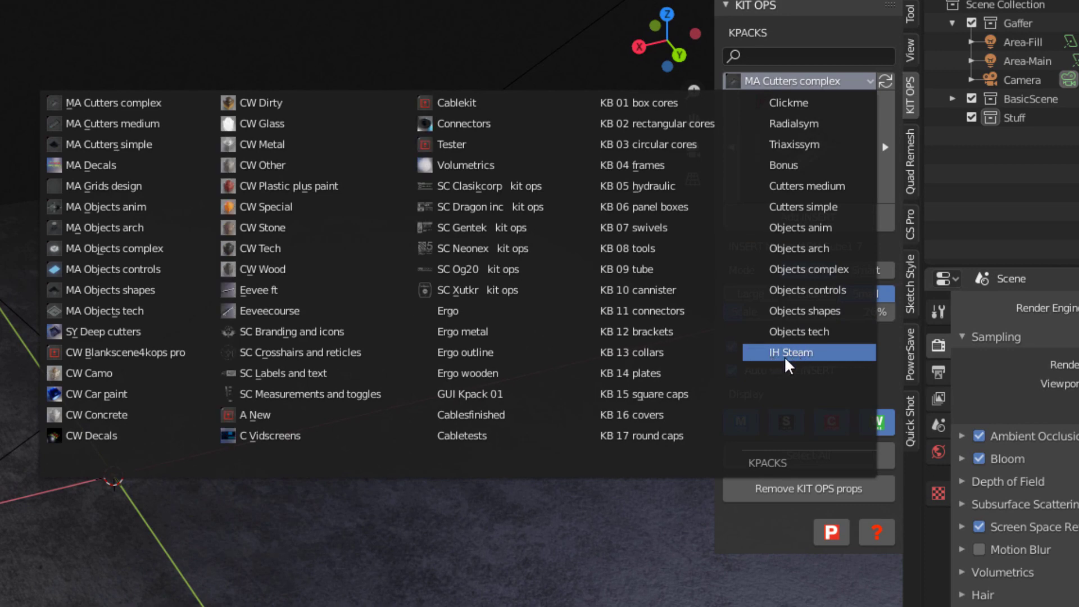
{"action": "left_click", "coordinate": [808, 352]}
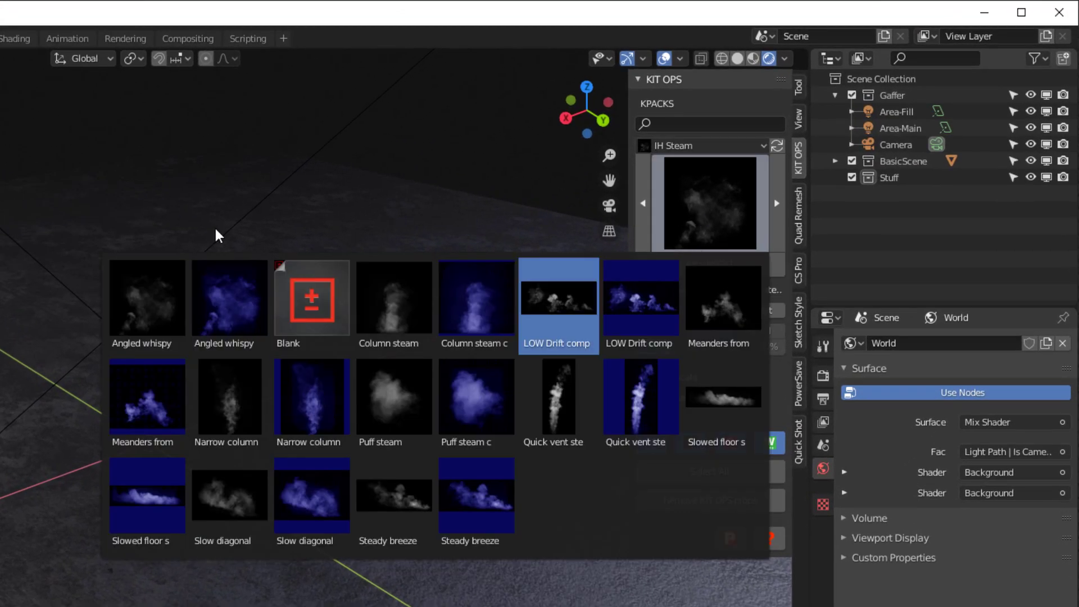
{"action": "left_click", "coordinate": [723, 299]}
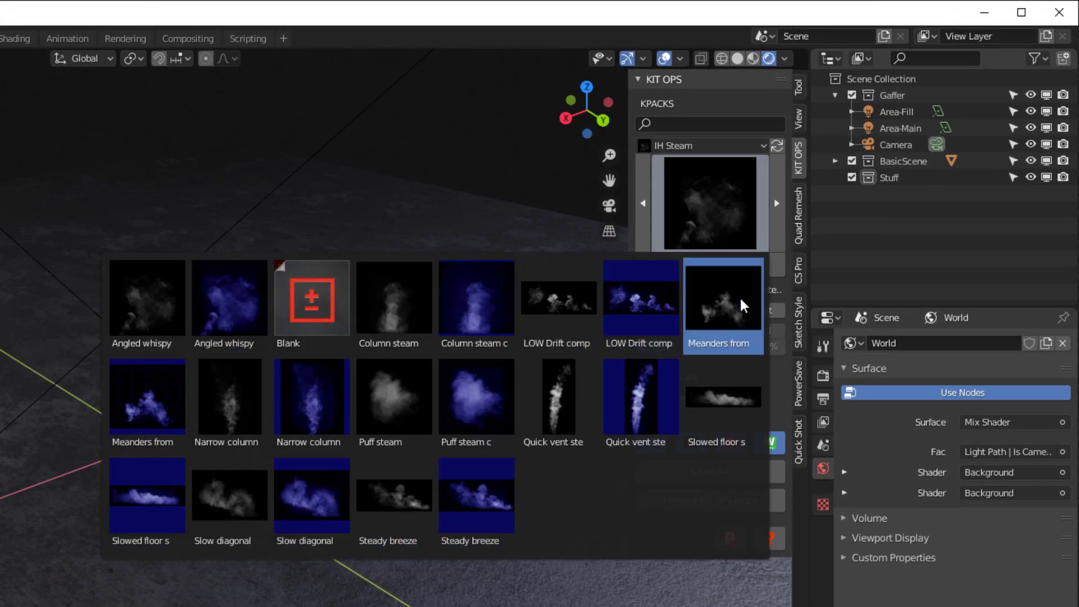
{"action": "left_click", "coordinate": [311, 297]}
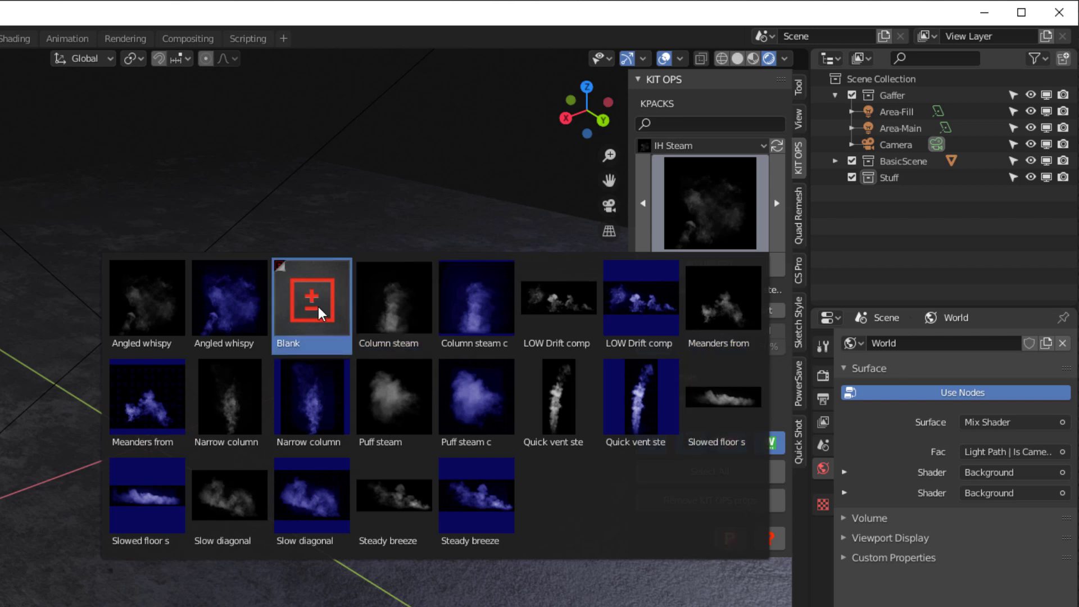
{"action": "mouse_move", "coordinate": [325, 309]}
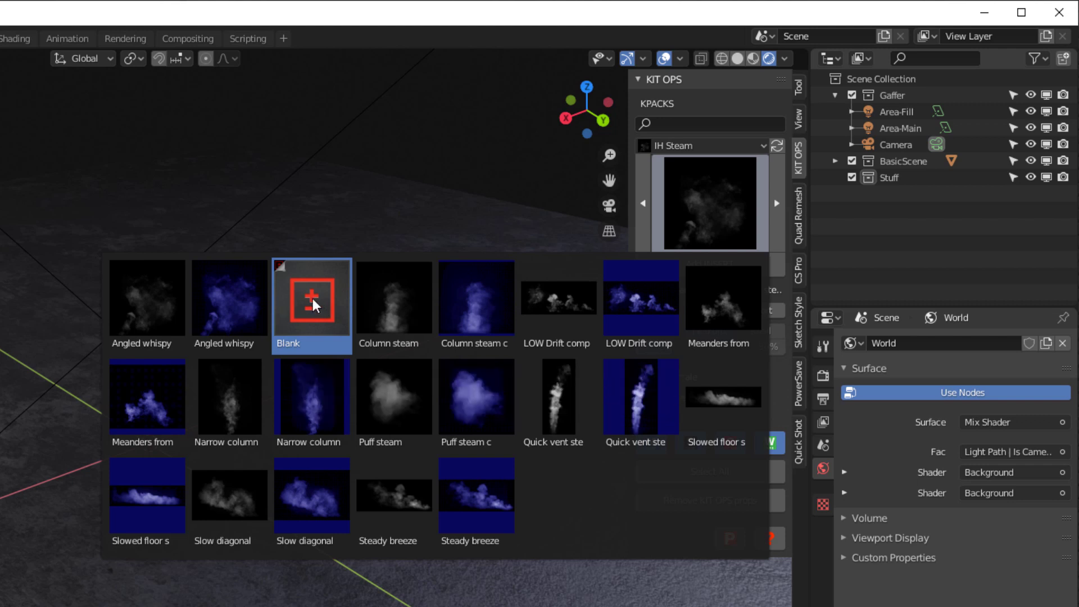
{"action": "mouse_move", "coordinate": [394, 306]}
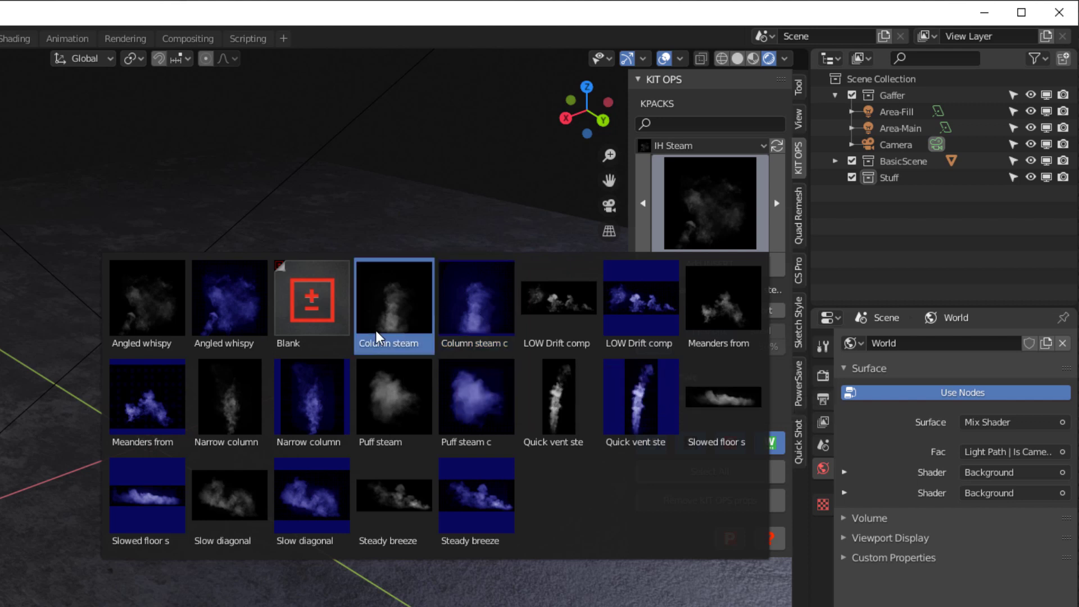
{"action": "mouse_move", "coordinate": [390, 337]}
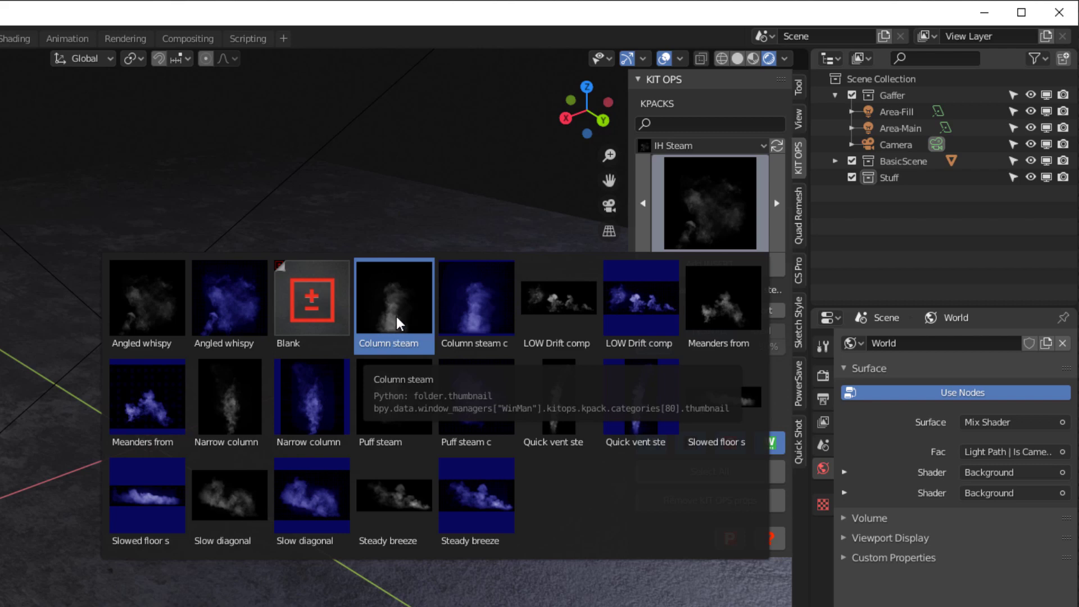
Step: Choose the Column steam c thumbnail and add it as an INSERT to the floor
{"action": "left_click", "coordinate": [393, 305]}
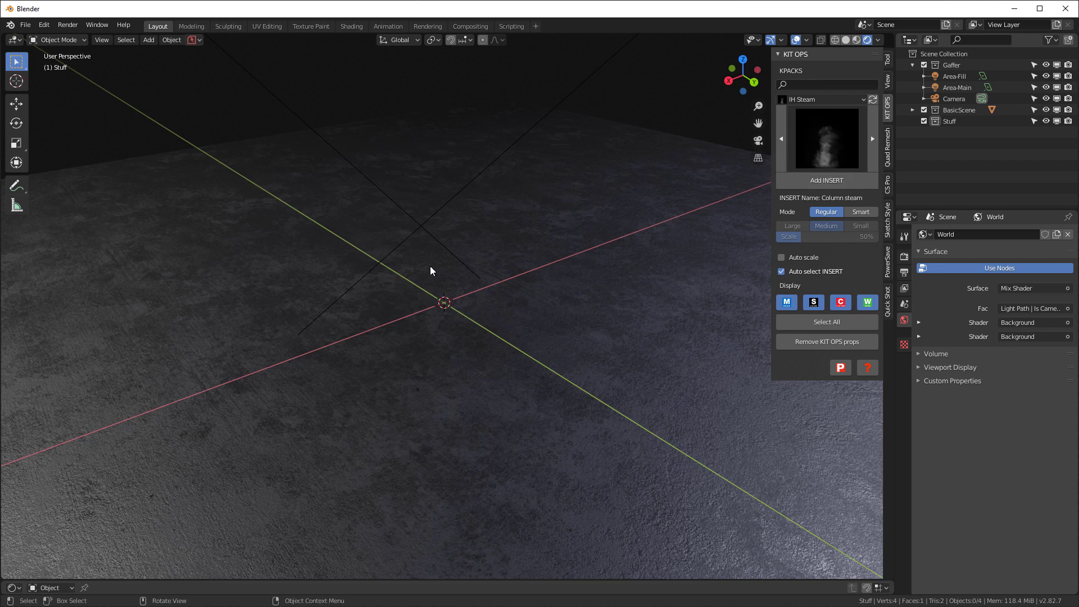
{"action": "mouse_move", "coordinate": [827, 180]}
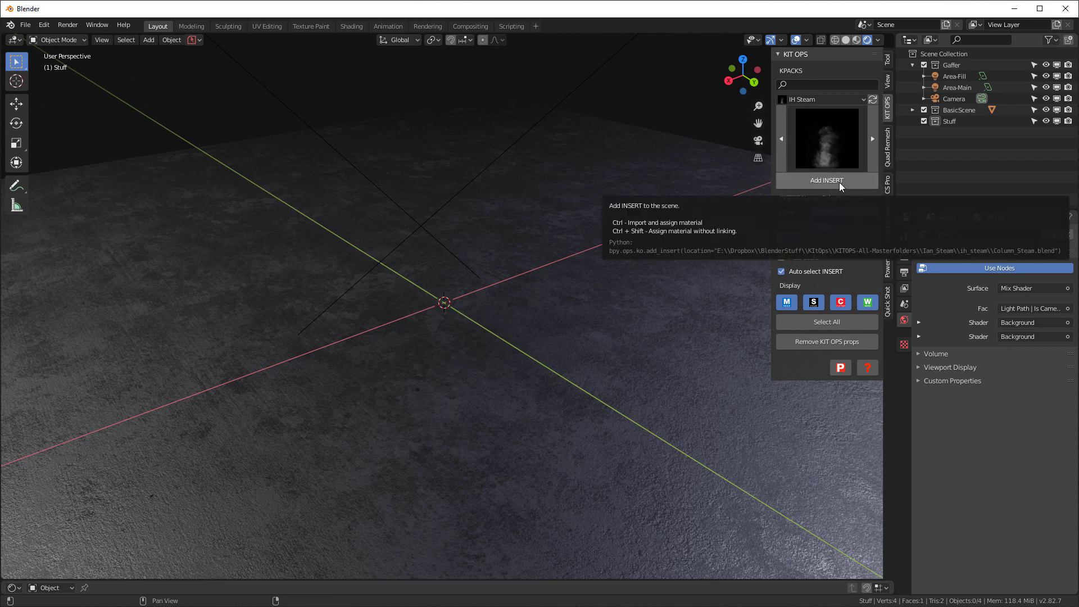
{"action": "left_click", "coordinate": [825, 180]}
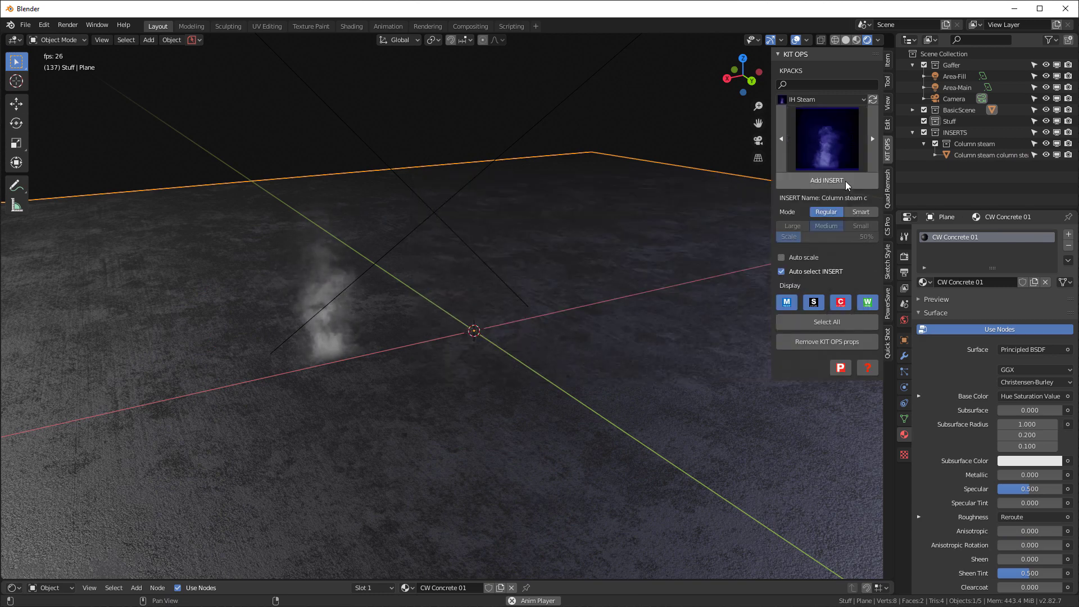
{"action": "left_click", "coordinate": [825, 180]}
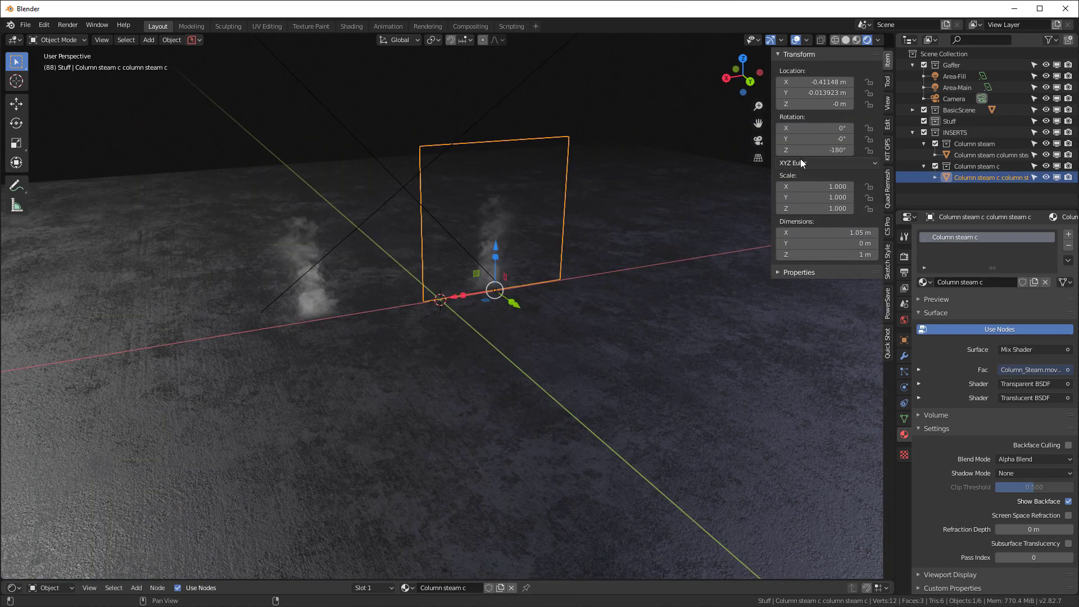
{"action": "left_click", "coordinate": [815, 150]}
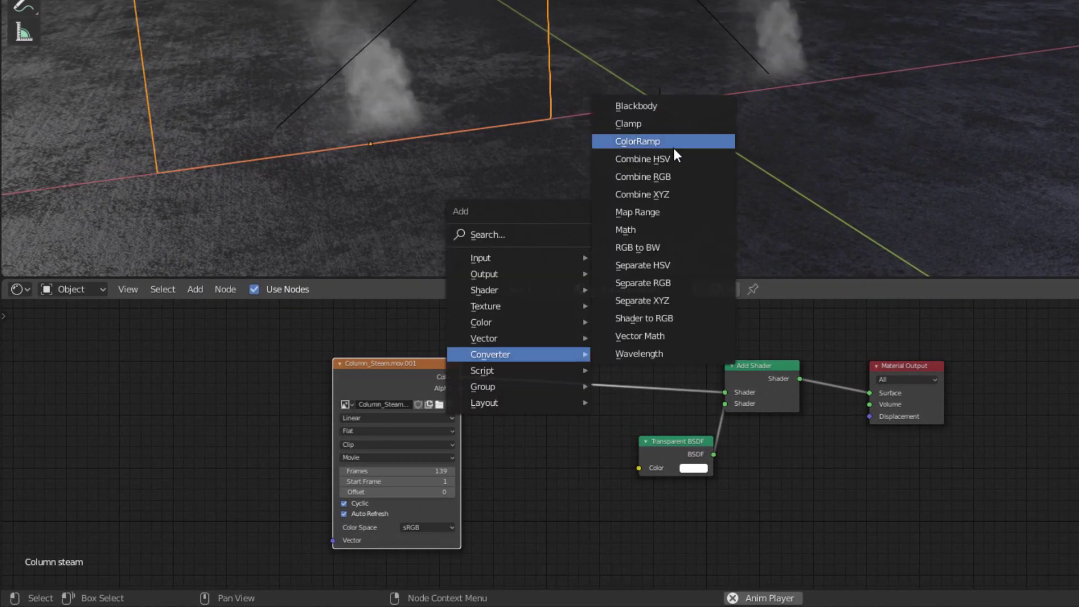
Step: Show the Column steam material nodes in a Shader Editor below the viewport
{"action": "left_click", "coordinate": [636, 141]}
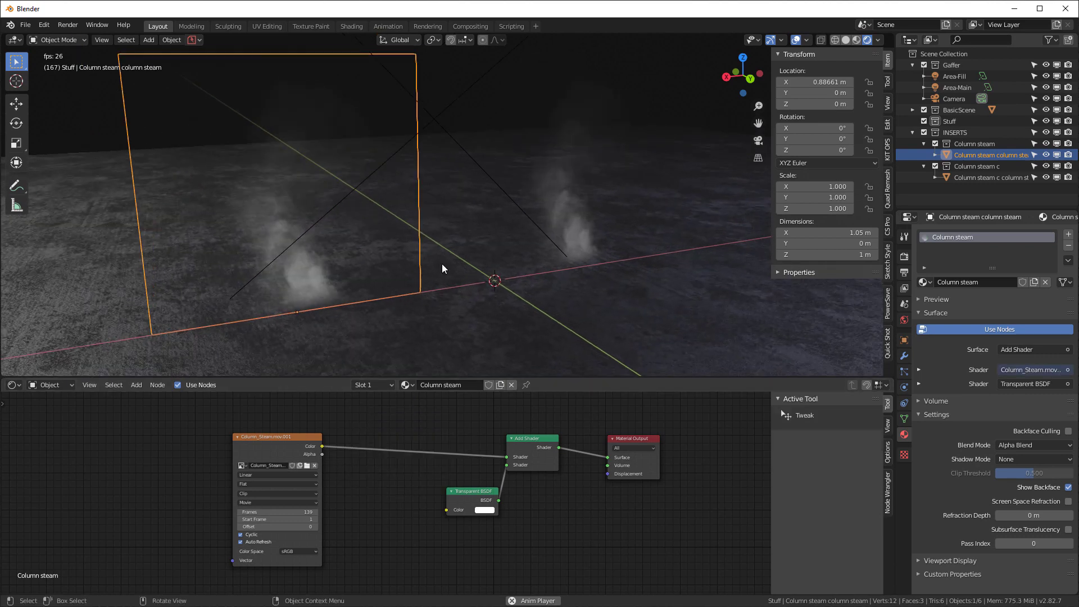
Step: Select Column steam c and hide the Area-Fill light, tinting the floor blue
{"action": "left_click", "coordinate": [991, 178]}
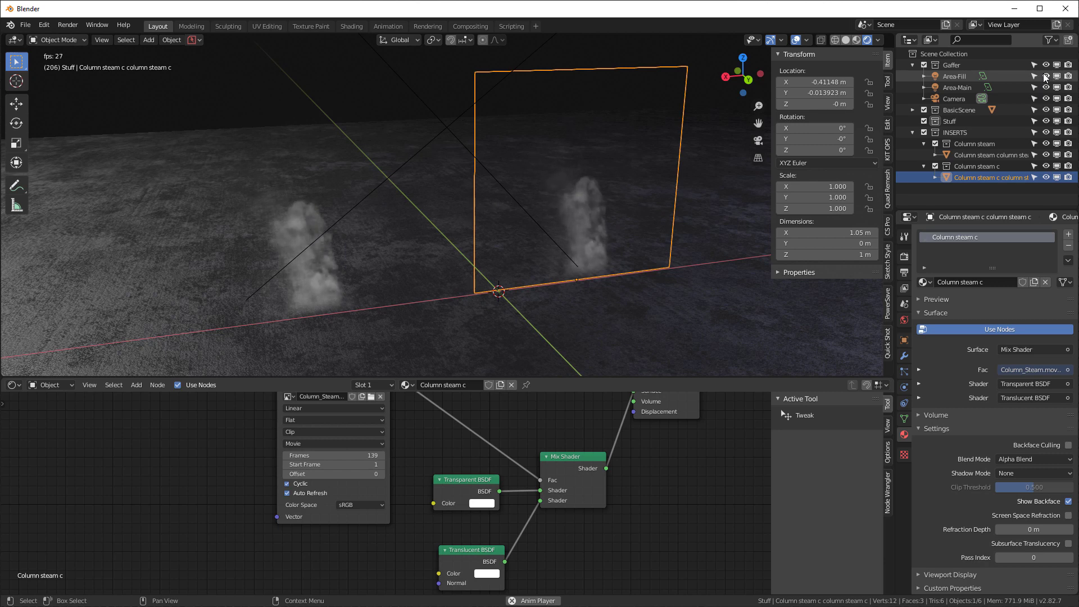
{"action": "left_click", "coordinate": [957, 88]}
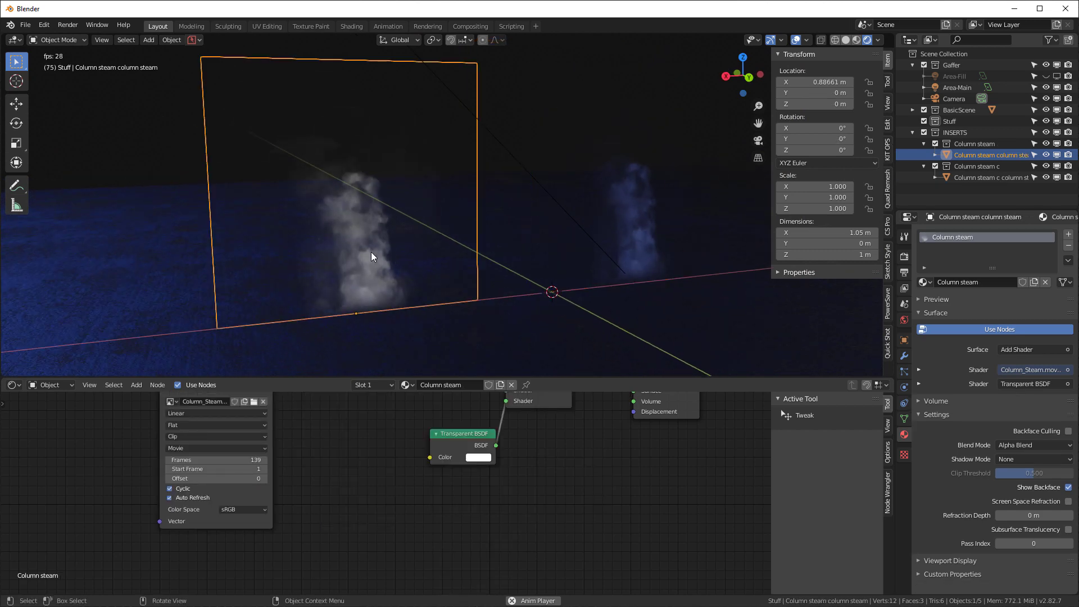
{"action": "left_click", "coordinate": [991, 178]}
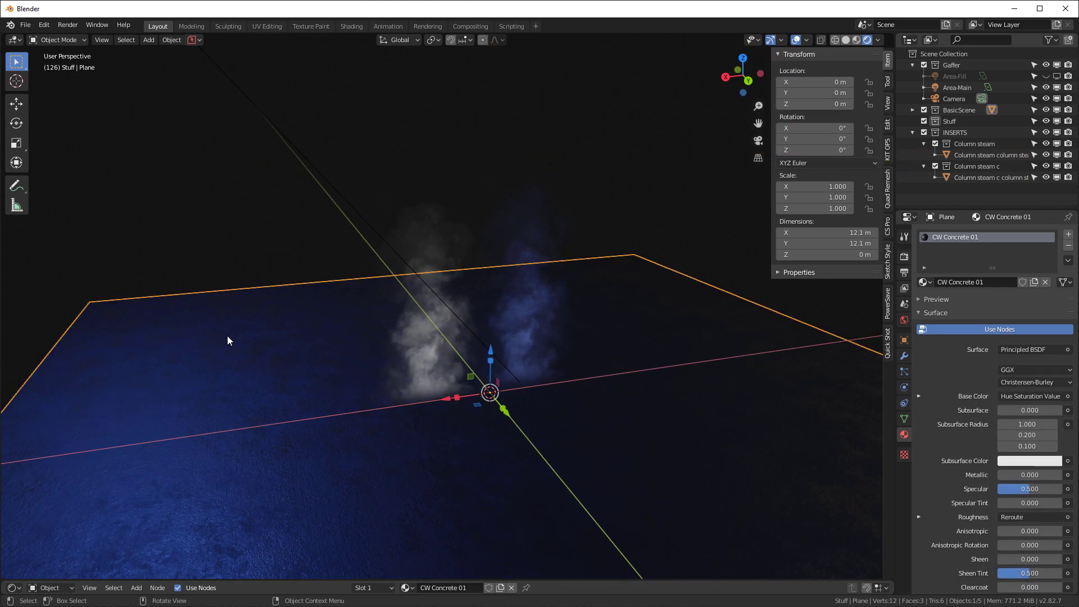
Step: Reposition the Area-Main light high above the scene
{"action": "key", "text": "Tab"}
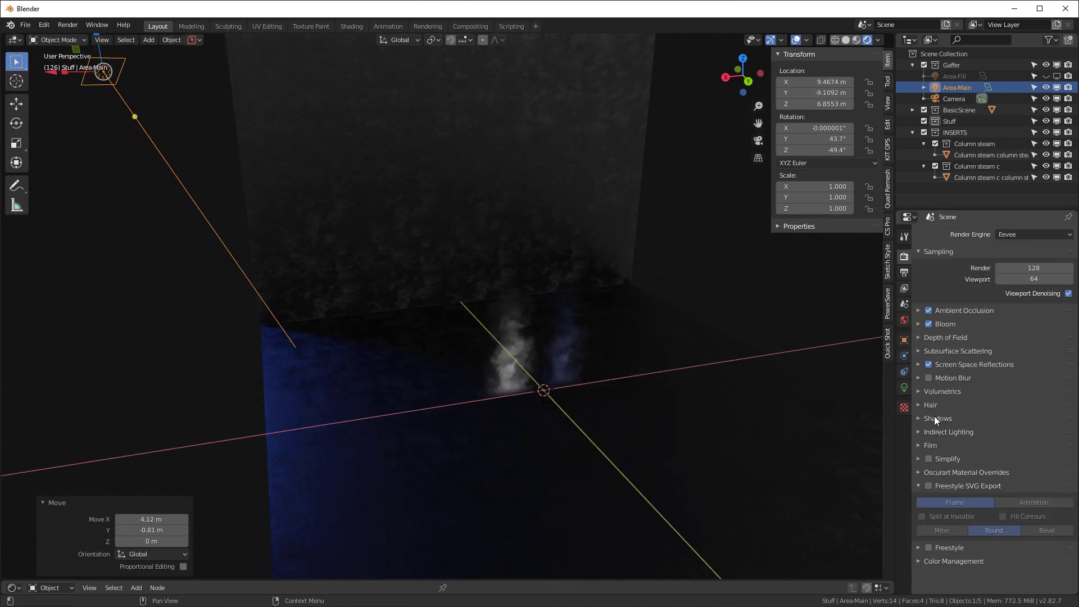
Step: Select Column steam c and shift it along the X axis beside the white plume
{"action": "left_click", "coordinate": [938, 418]}
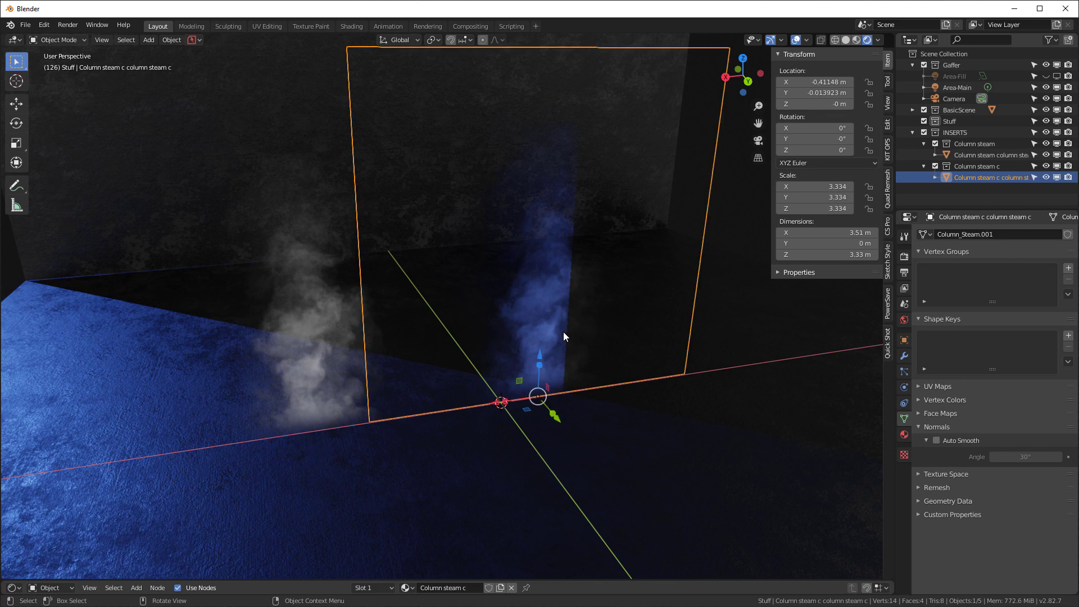
{"action": "key", "text": "g"}
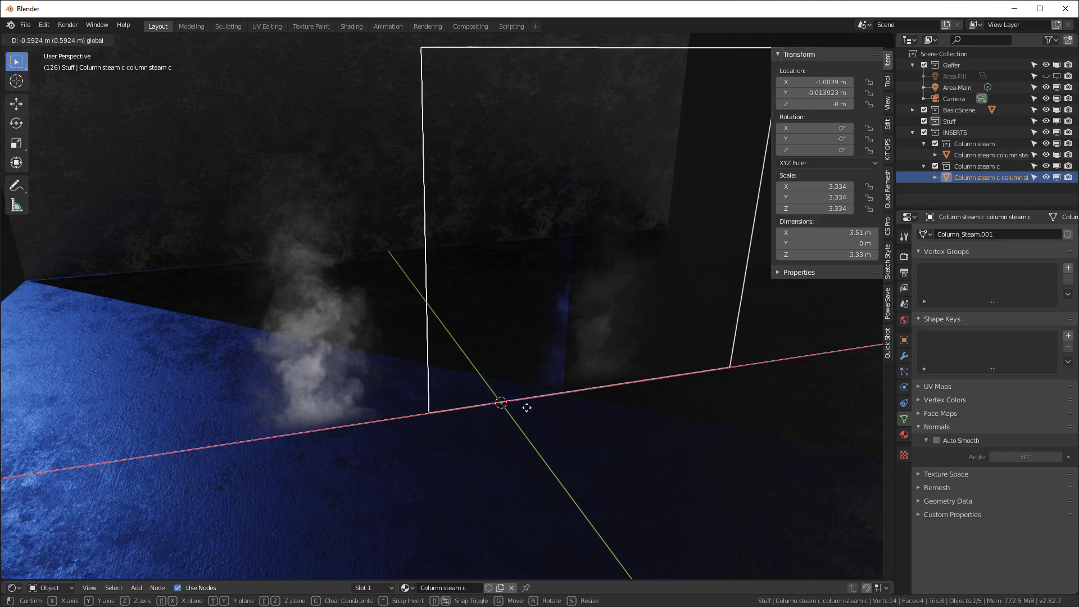
{"action": "left_click_drag", "start_coordinate": [527, 406], "coordinate": [599, 404]}
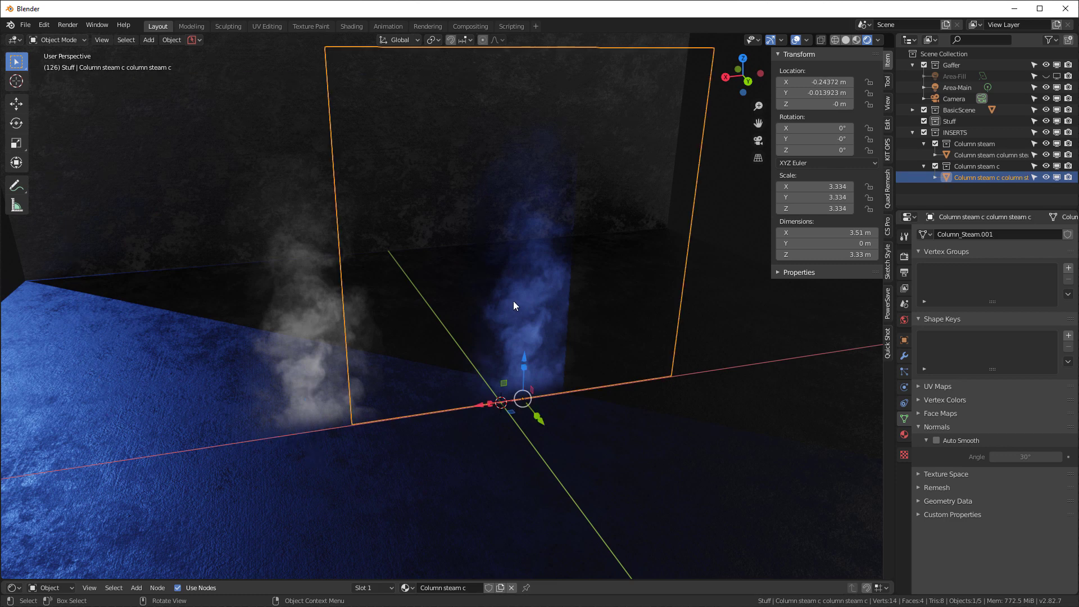
{"action": "mouse_move", "coordinate": [537, 282]}
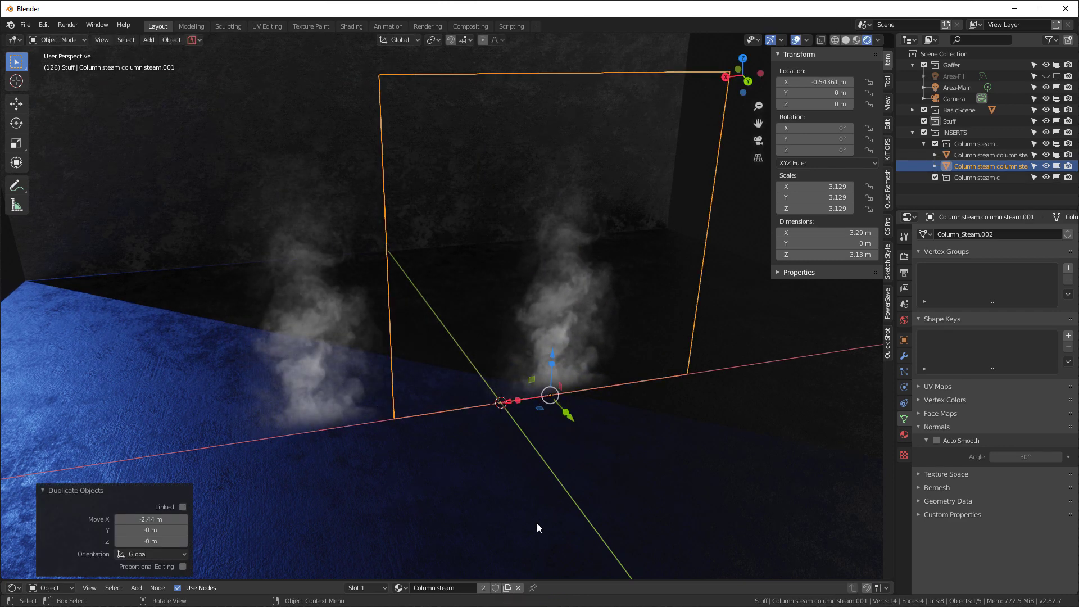
{"action": "mouse_move", "coordinate": [539, 473]}
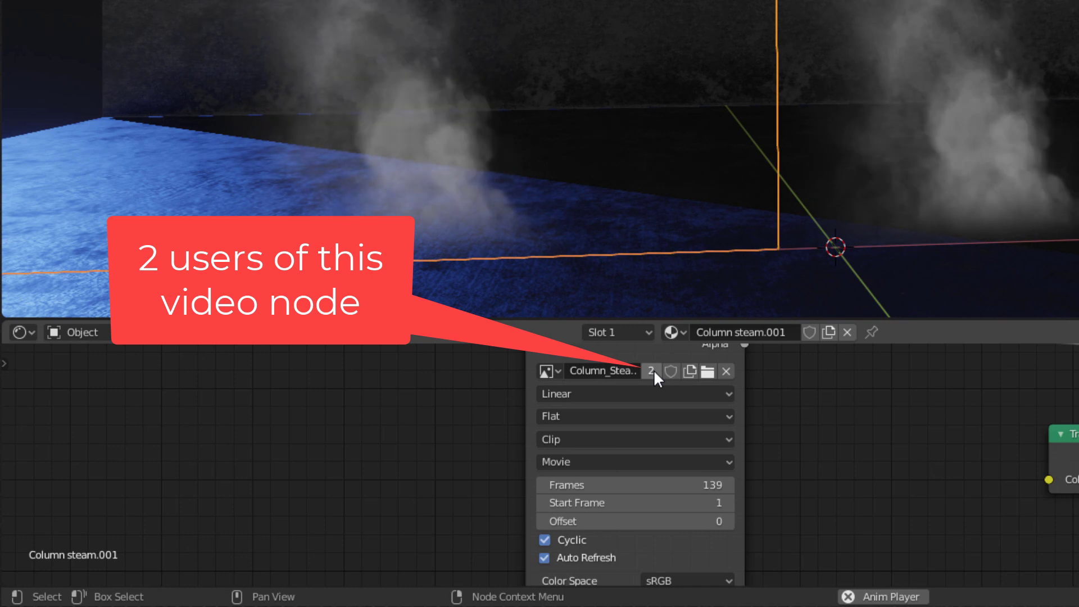
Step: Assign the original Column steam material to the duplicated steam insert
{"action": "left_click", "coordinate": [633, 502]}
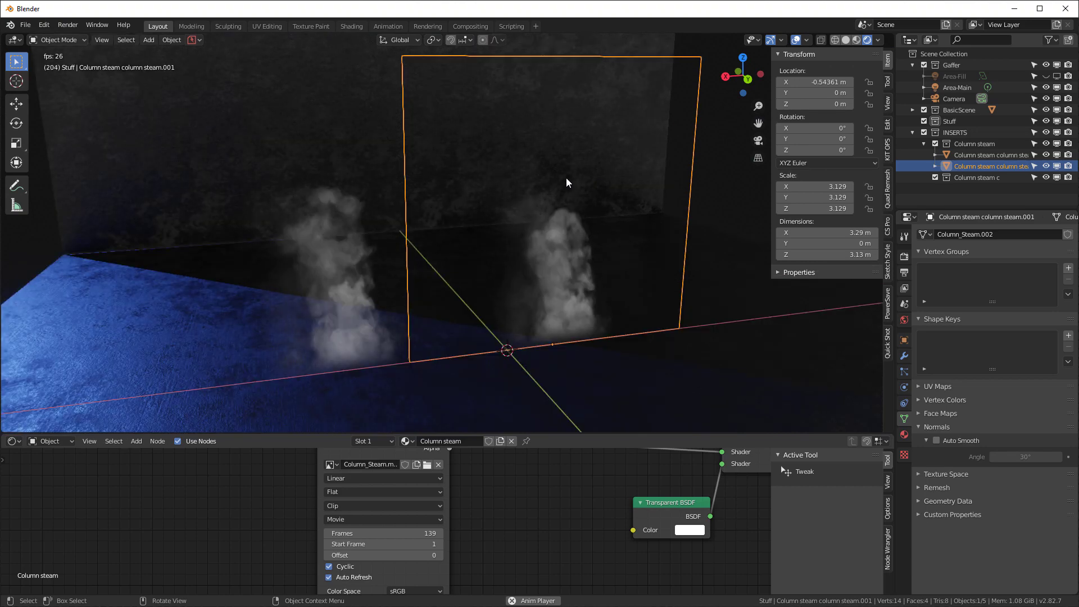
Step: Add a cube and a Slow diagonal drift steam insert from the KIT OPS gallery
{"action": "left_click", "coordinate": [147, 39]}
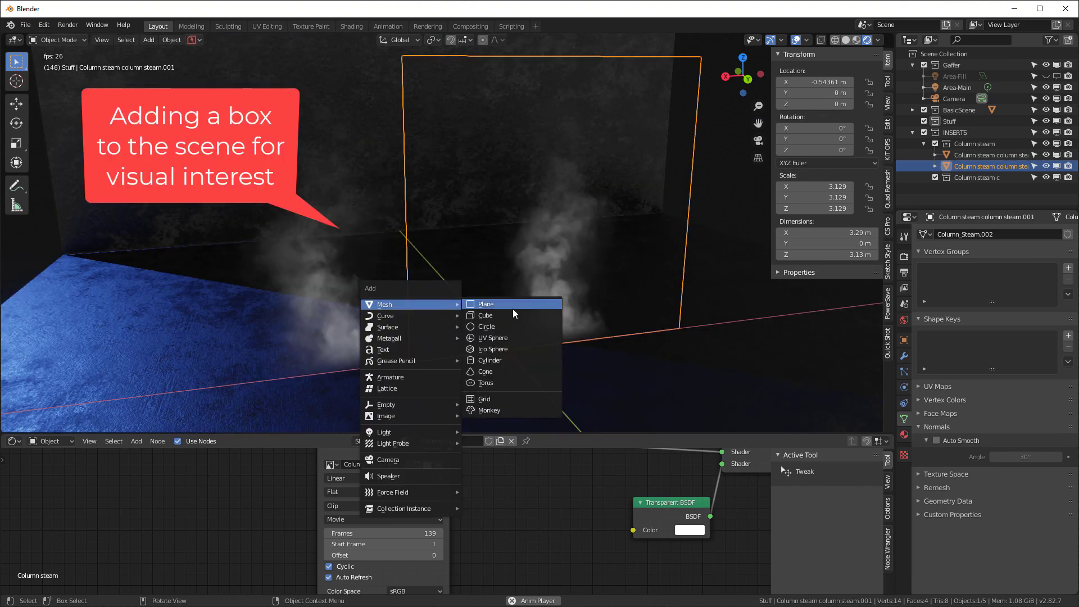
{"action": "left_click", "coordinate": [485, 315]}
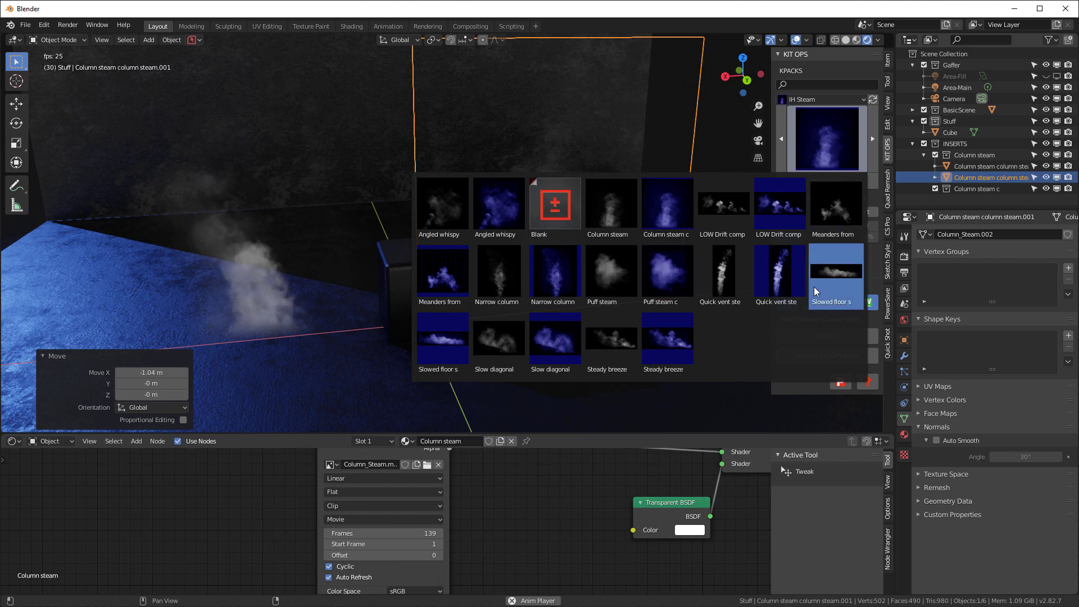
{"action": "left_click", "coordinate": [609, 268]}
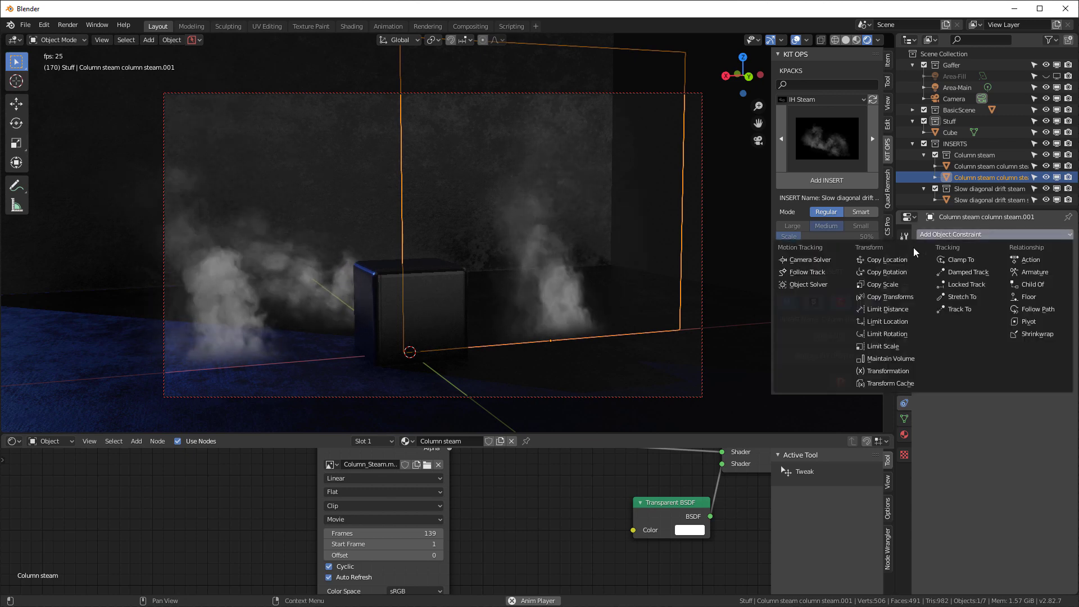
Step: Add a Copy Rotation constraint targeting Camera without Y, and copy it to the selected inserts
{"action": "left_click", "coordinate": [887, 272]}
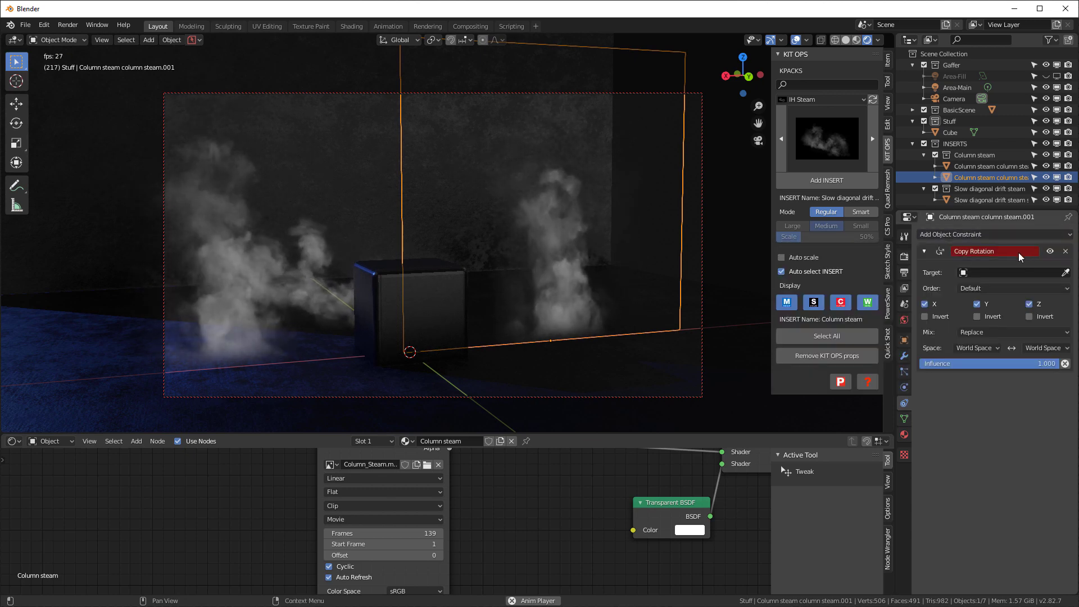
{"action": "left_click", "coordinate": [1008, 272]}
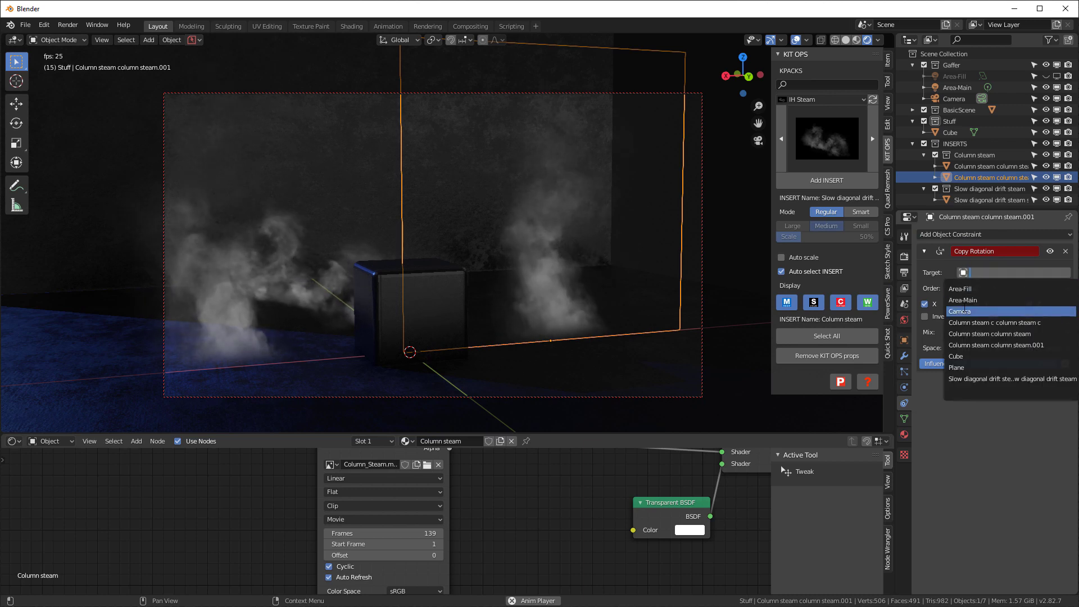
{"action": "left_click", "coordinate": [959, 311]}
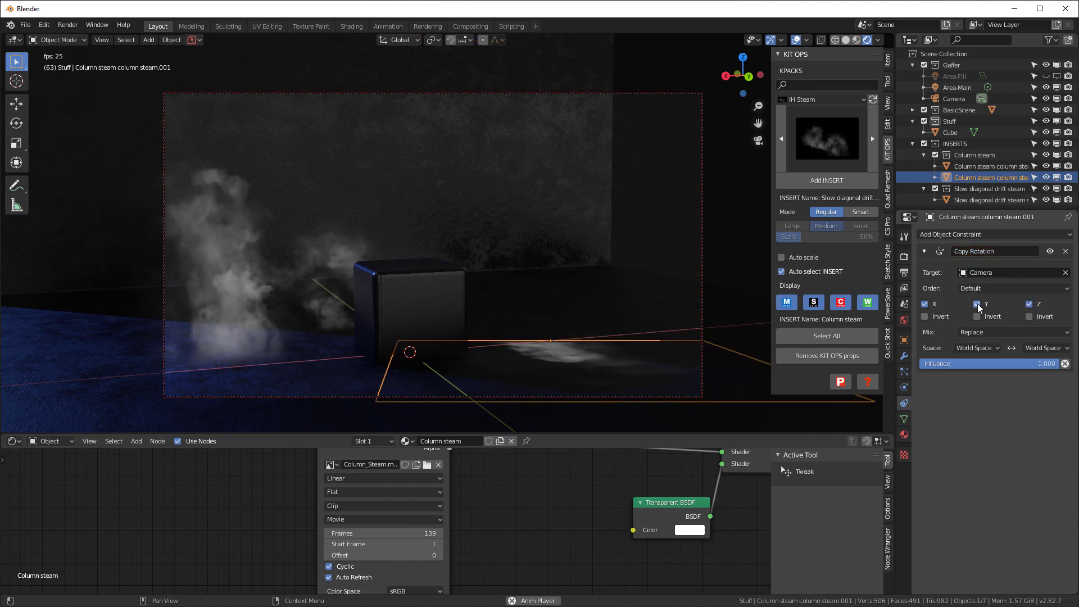
{"action": "left_click", "coordinate": [977, 304]}
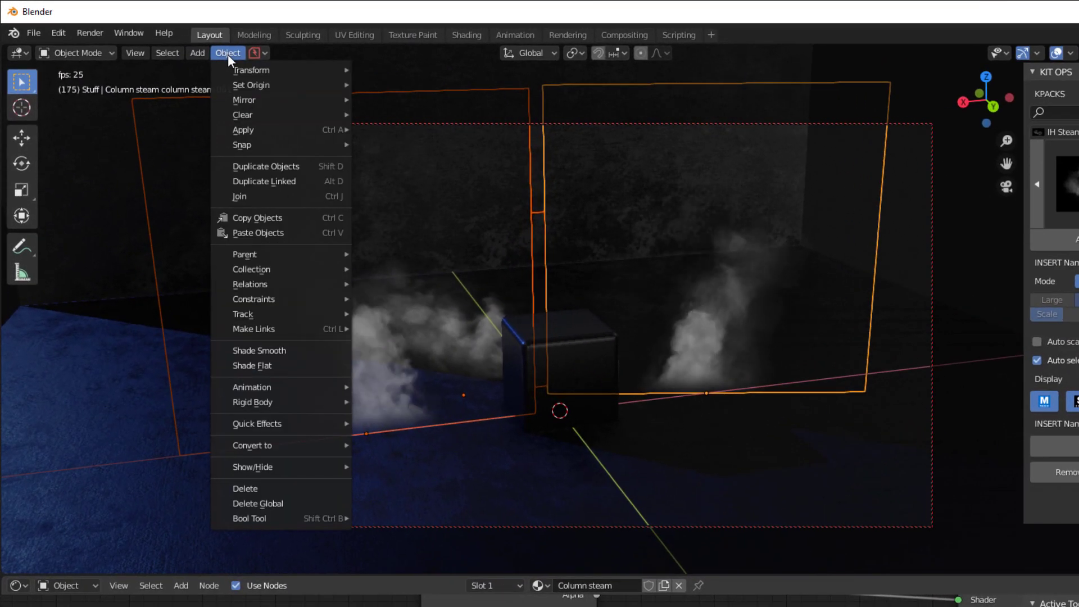
{"action": "mouse_move", "coordinate": [254, 298]}
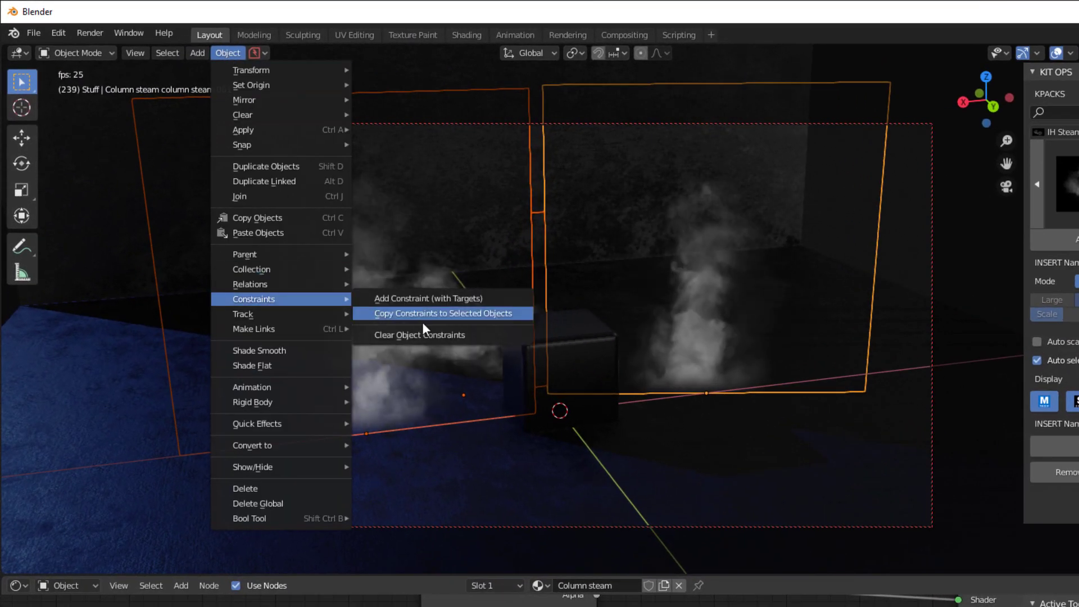
{"action": "left_click", "coordinate": [442, 313]}
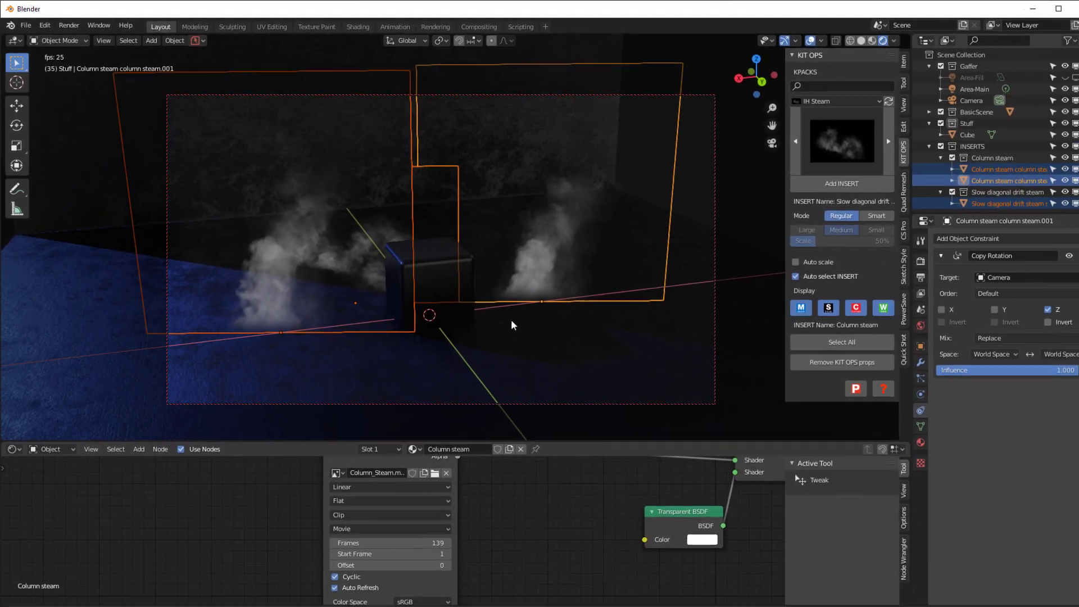